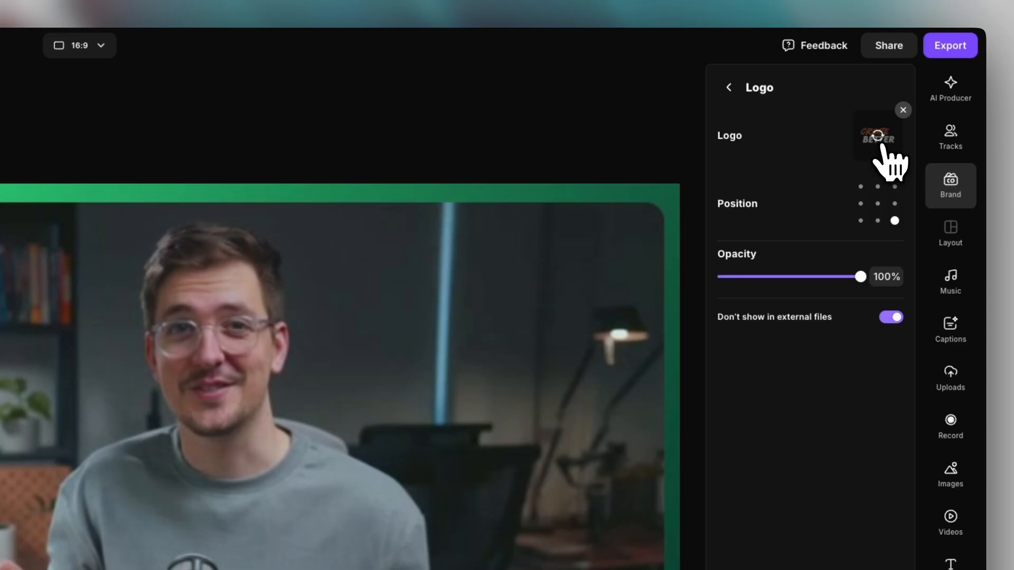
Step: Reveal the saved logo choices, including the Create Better and podcast logos
click(877, 136)
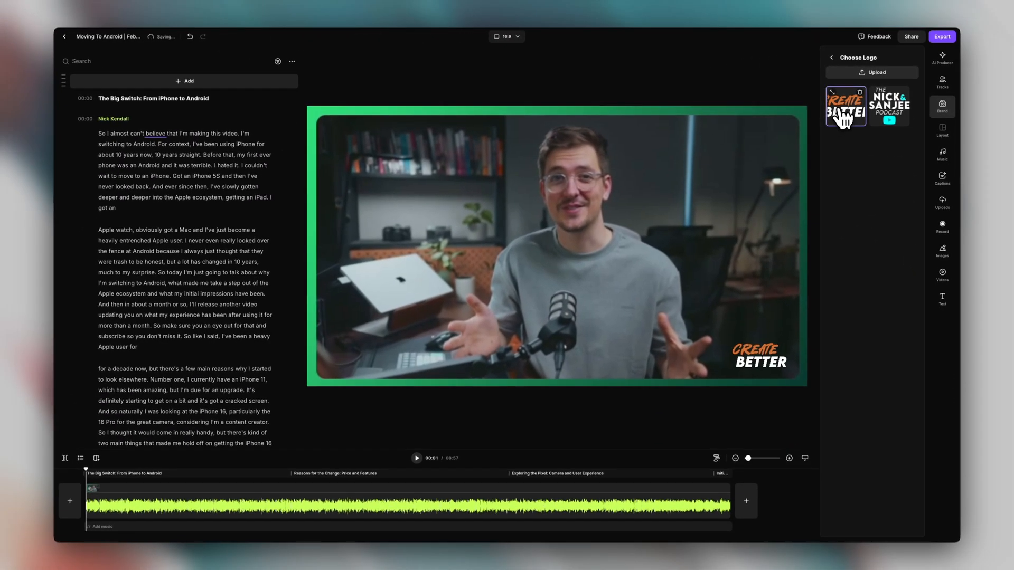